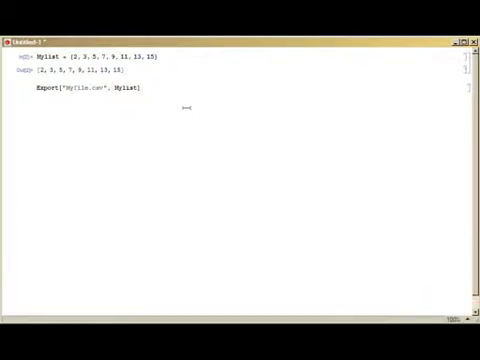
mouse_move(196, 104)
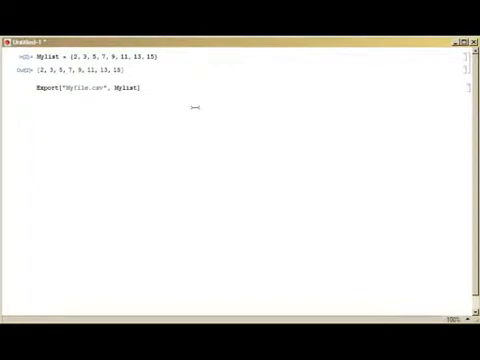
mouse_move(188, 98)
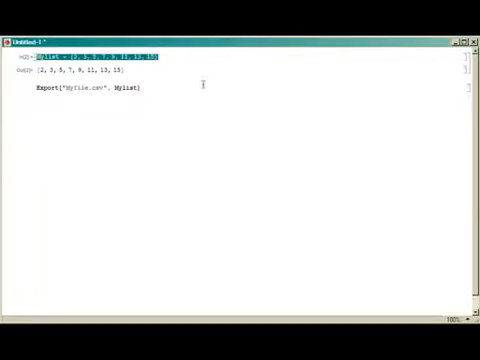
mouse_move(172, 56)
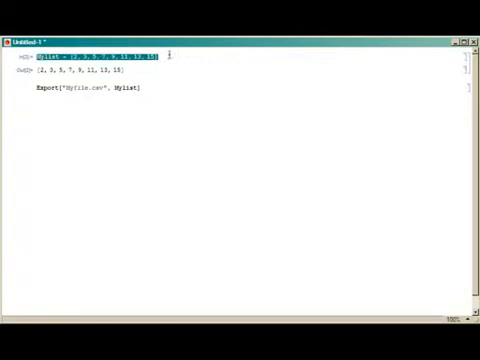